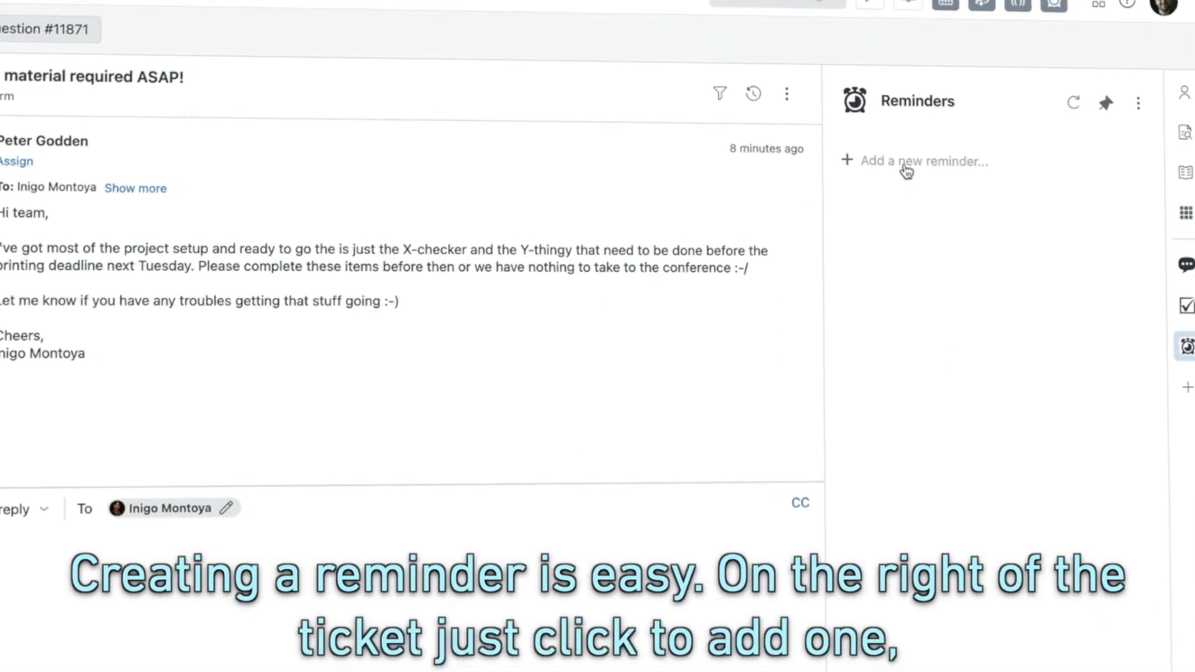
Start a reminder on ticket #11871 reading 'Remember to finish prep before the deadline on Tuesday'.
{"action": "left_click", "coordinate": [914, 161]}
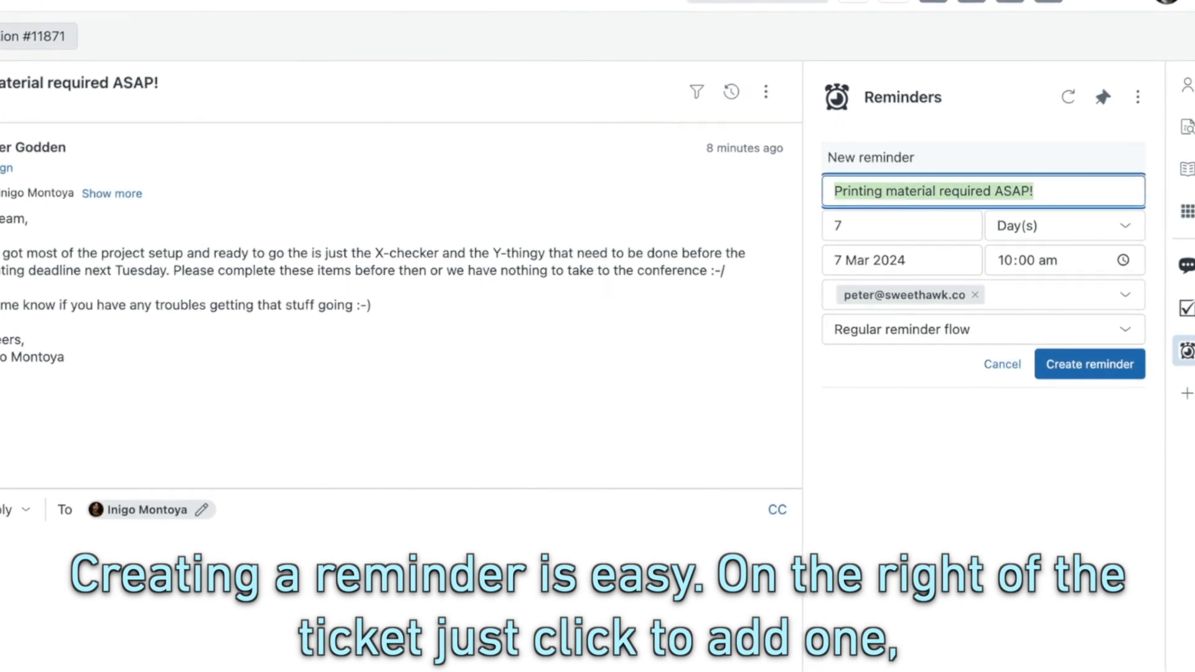
{"action": "type", "text": "Remember to finish prep"}
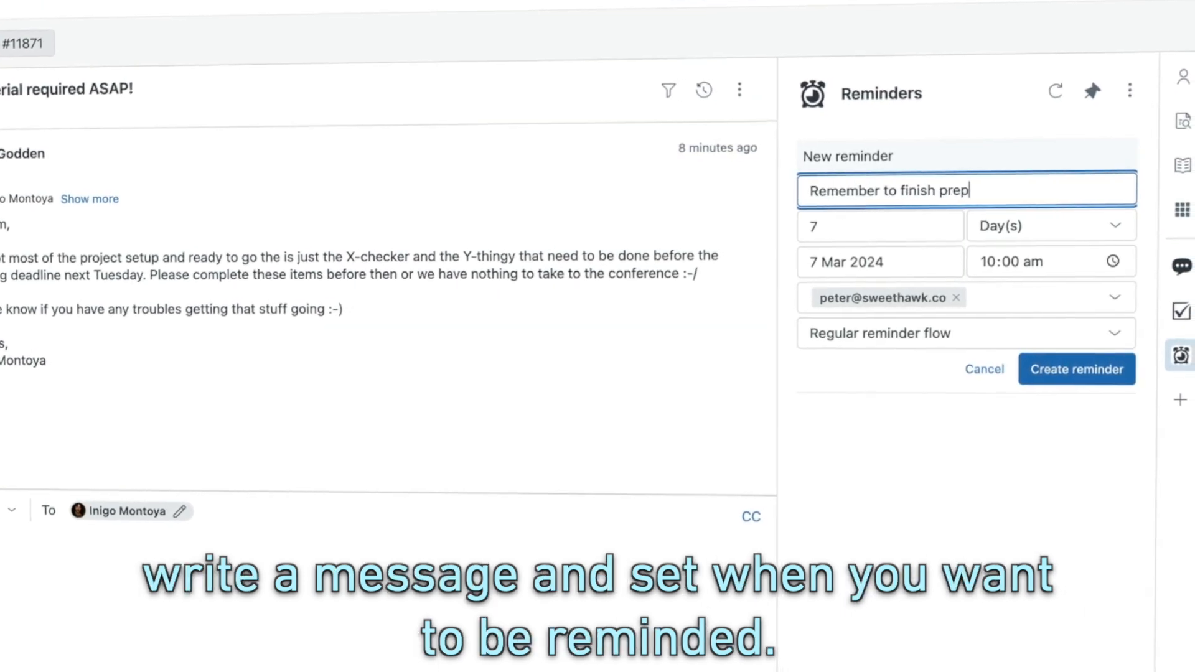
{"action": "type", "text": "before the deadline on Tuesday"}
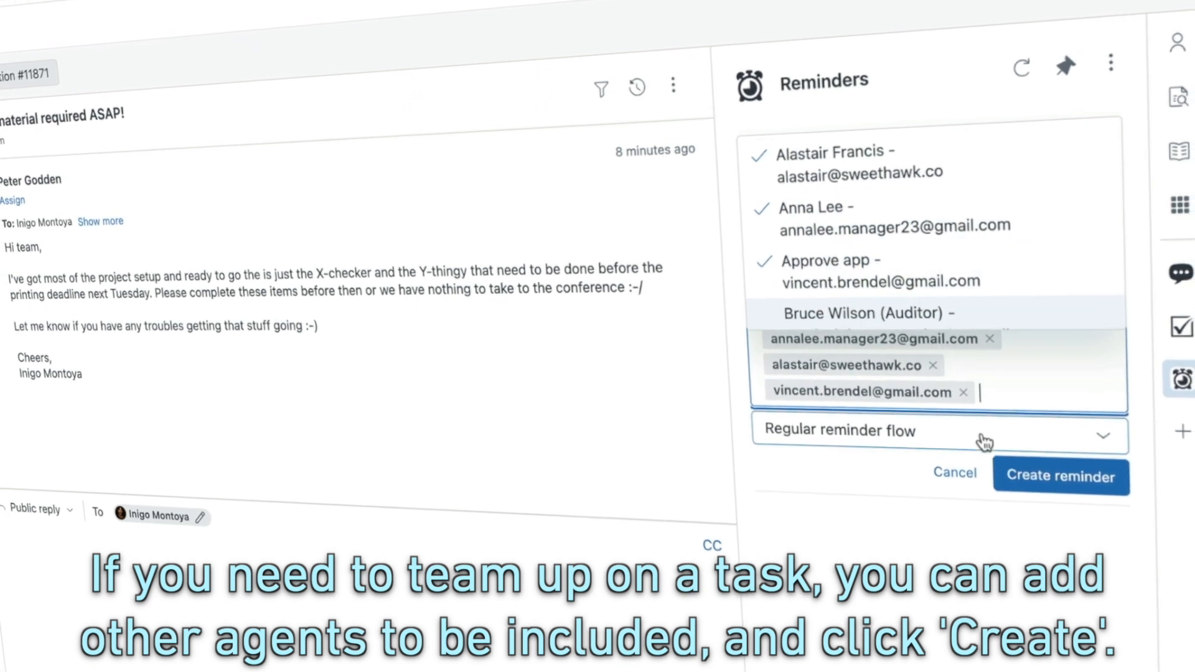
Create the reminder with the three additional agents as recipients.
{"action": "left_click", "coordinate": [1061, 477]}
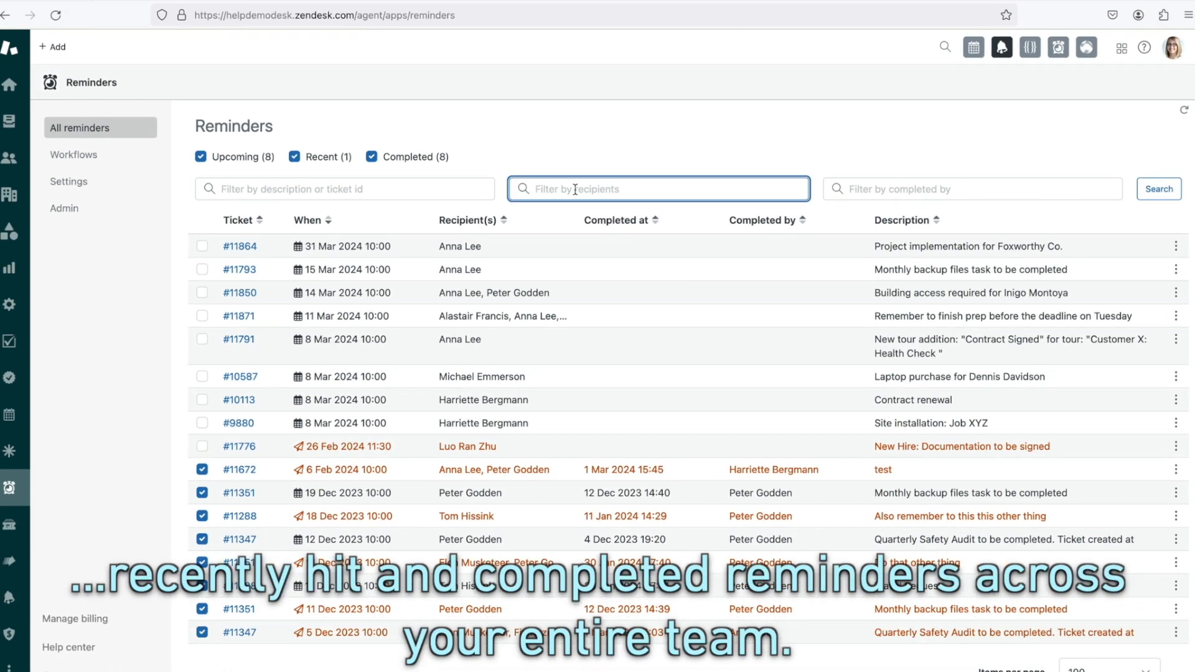
Filter the All reminders overview by recipient 'anna'.
{"action": "type", "text": "anna"}
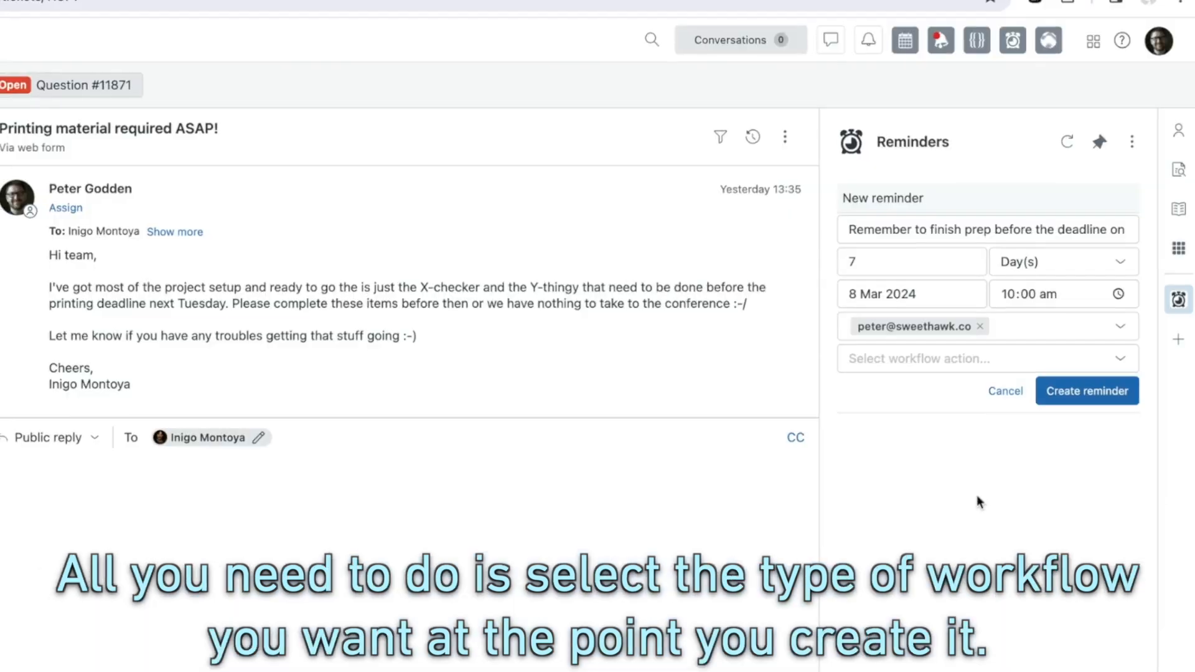
Assign the 'Regular reminder flow' workflow to the new reminder draft.
{"action": "left_click", "coordinate": [986, 359]}
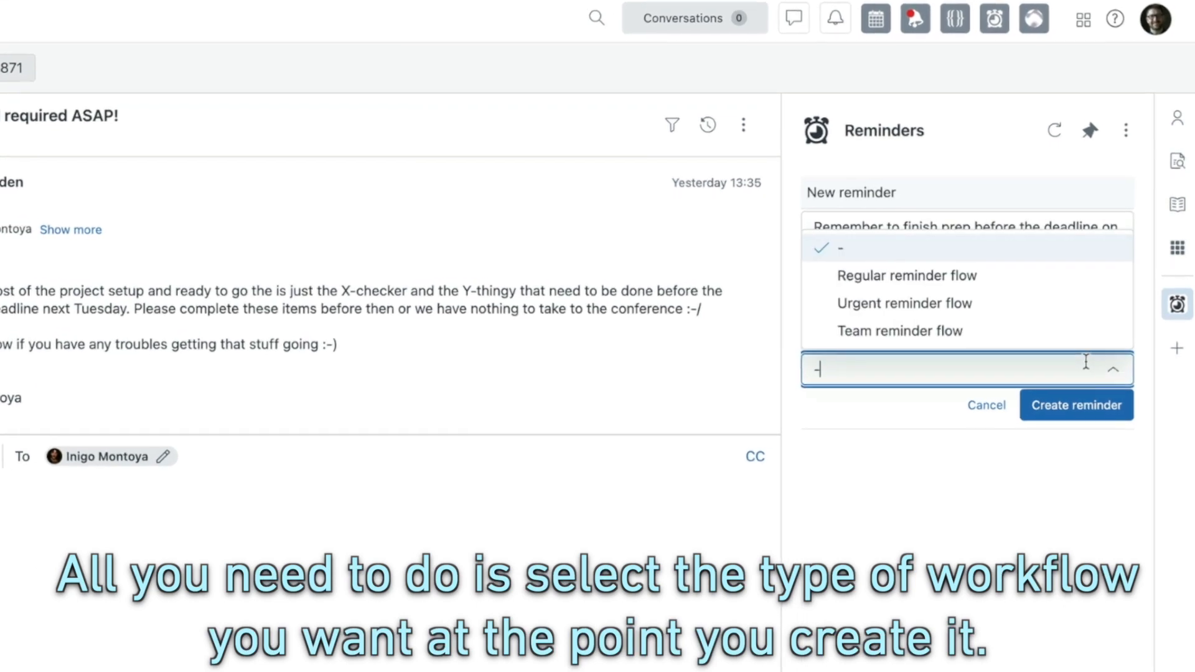
{"action": "left_click", "coordinate": [908, 275]}
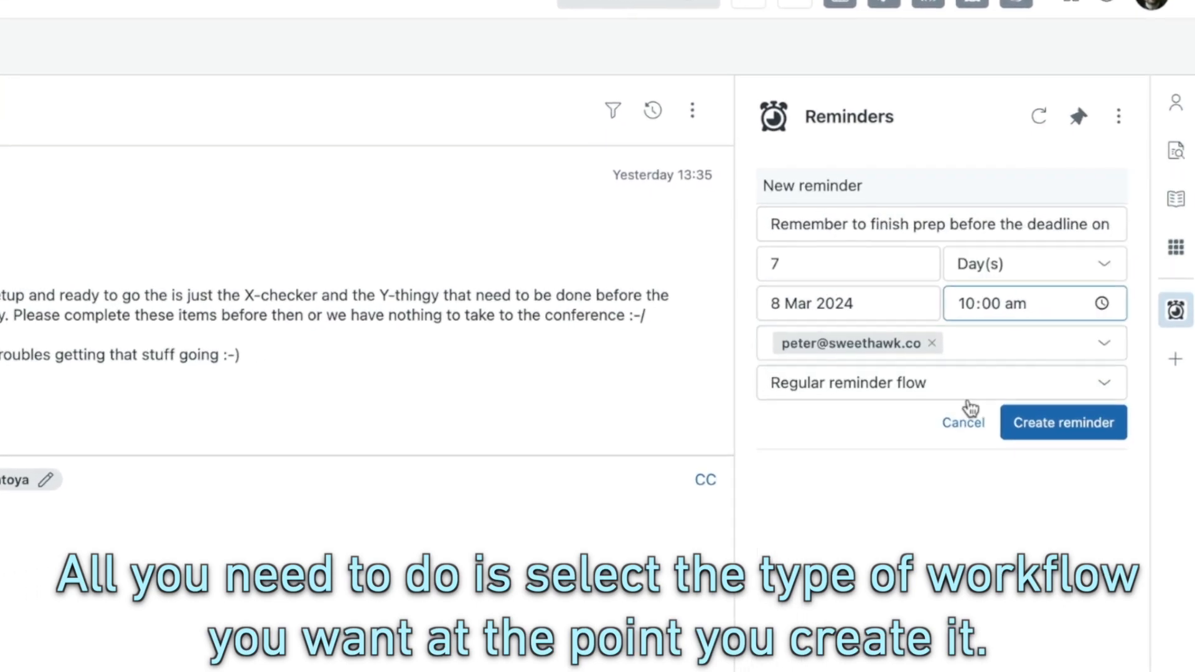